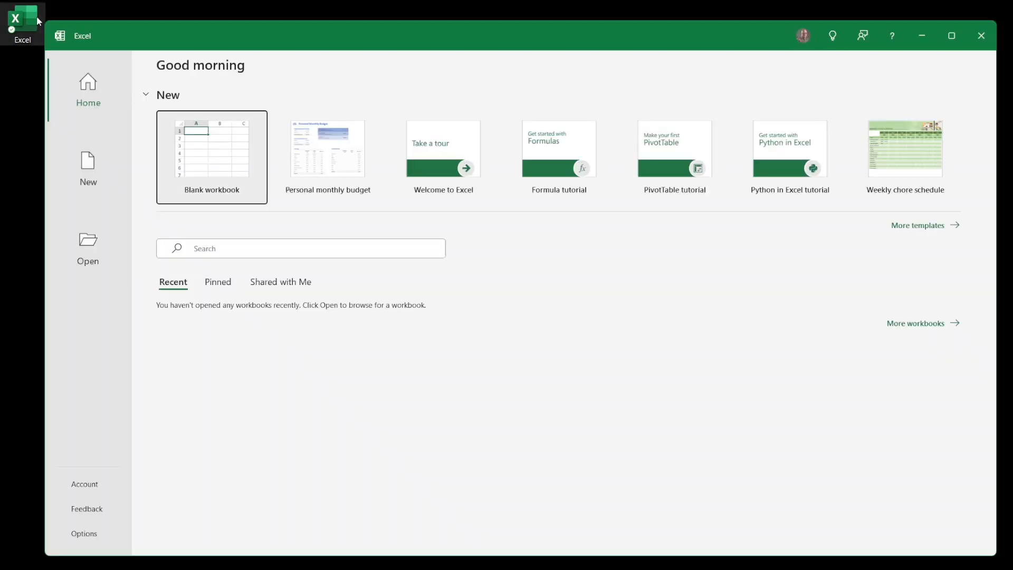
mouse_move(84, 310)
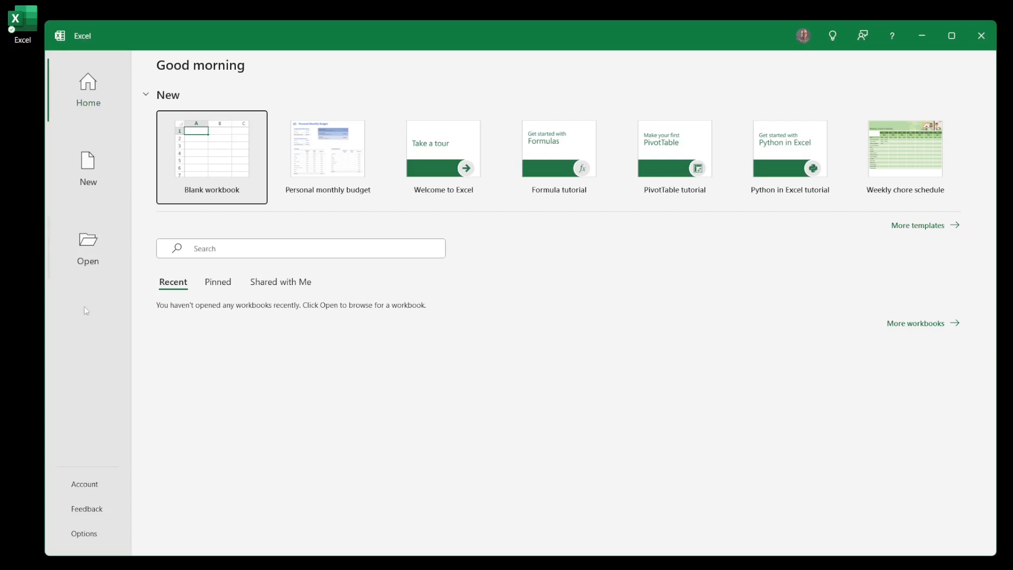
Create a new blank workbook, Book1, from the Excel start screen
click(84, 533)
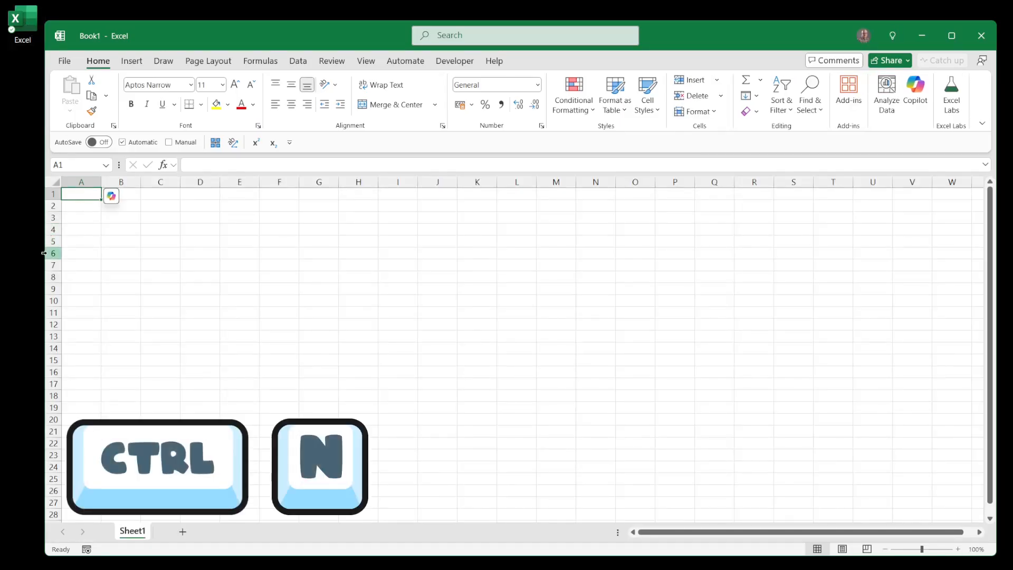
Bring up the program's General options page and scroll through its start-up settings
key(ctrl+n)
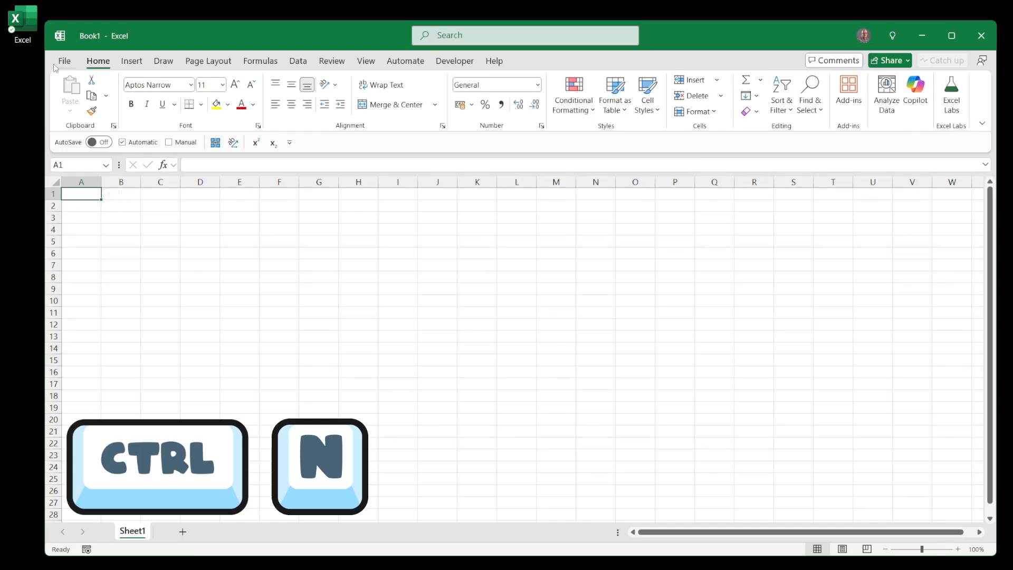
key(ctrl+n)
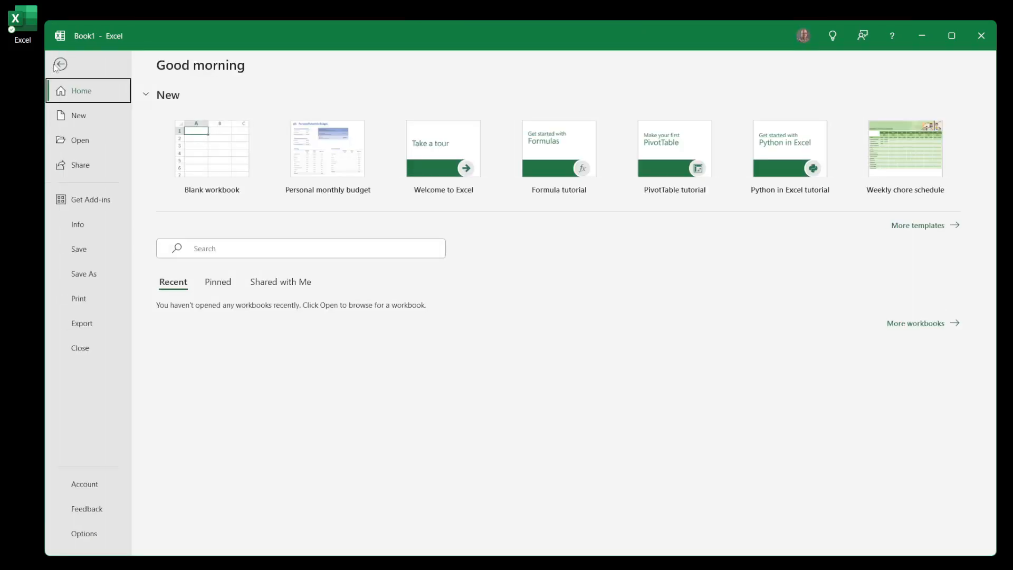
click(78, 115)
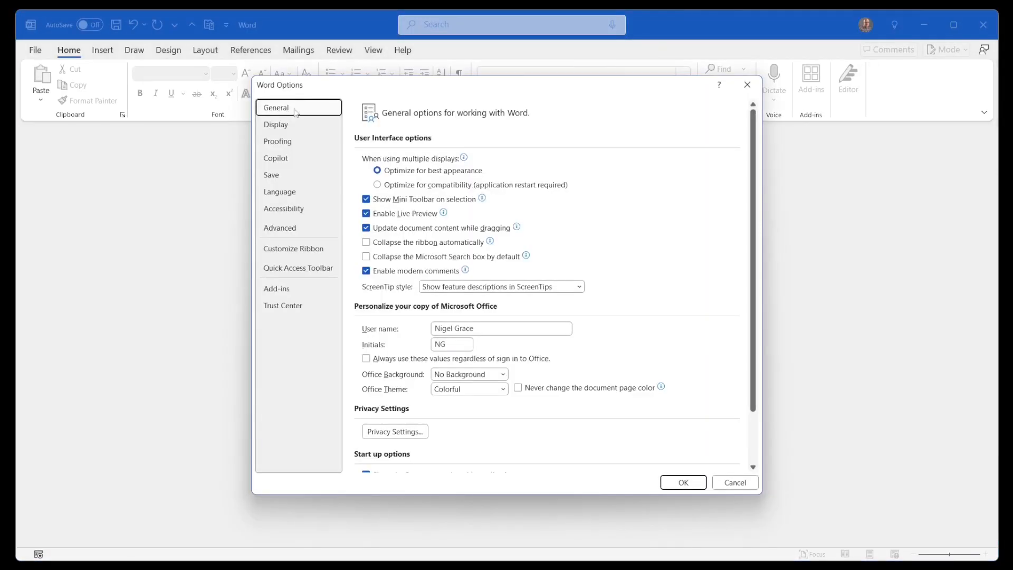
scroll(down, 3)
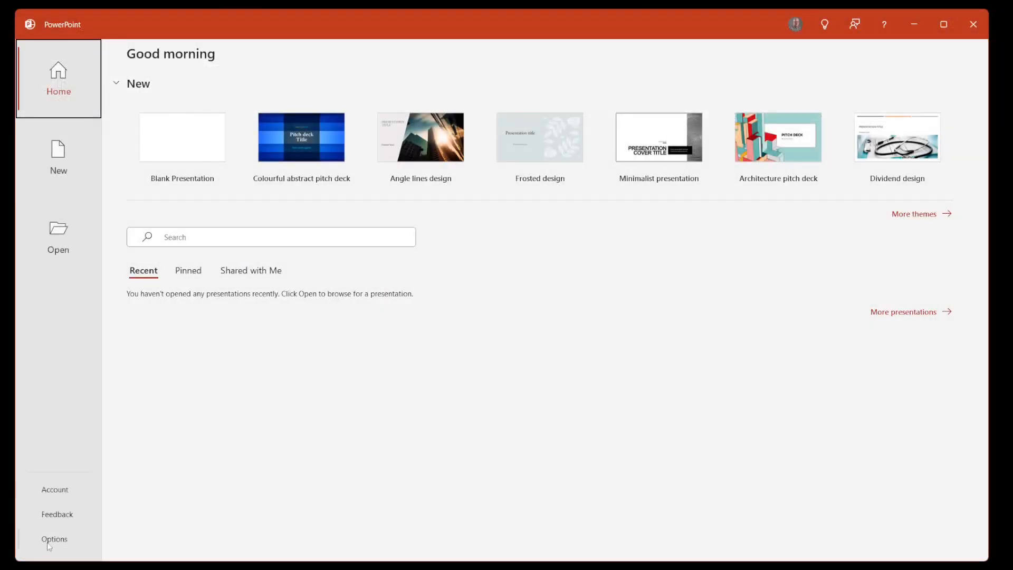
Untick 'Show the Start screen when this application starts' in PowerPoint Options and confirm
click(54, 538)
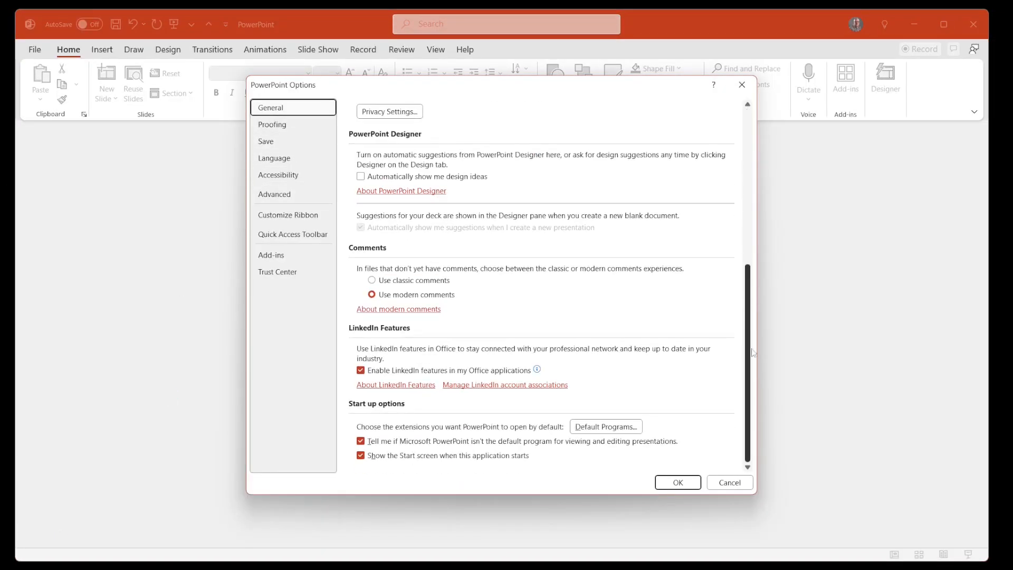
click(360, 455)
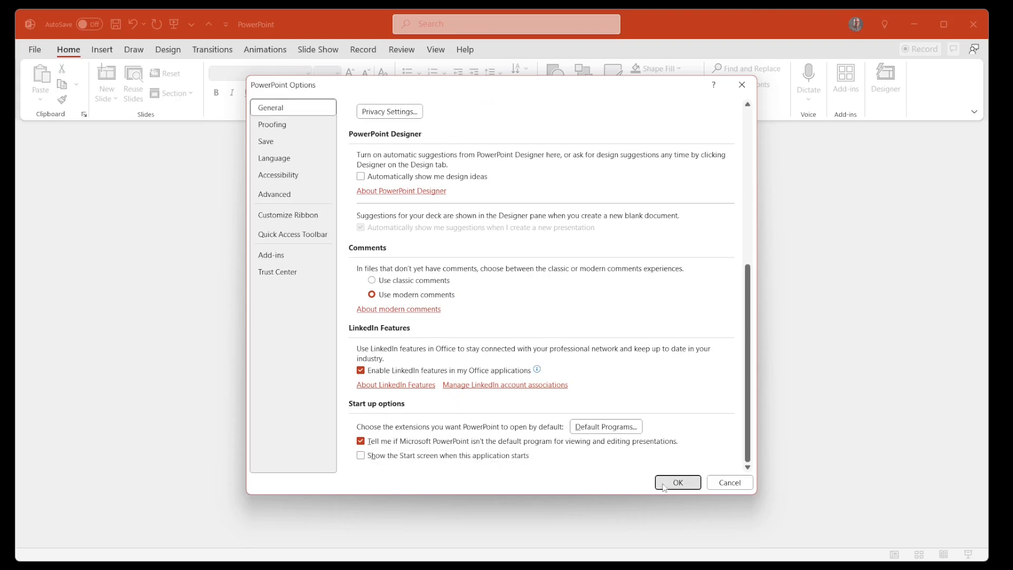
click(677, 482)
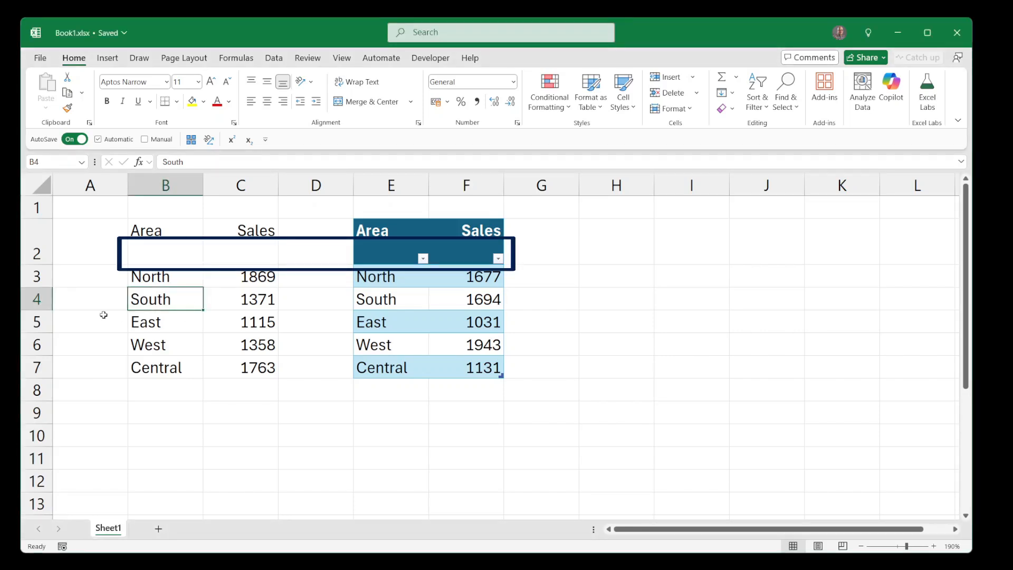
Add and then remove filter buttons on the Area and Sales range, then go to Sheet2
key(ctrl+shift+l)
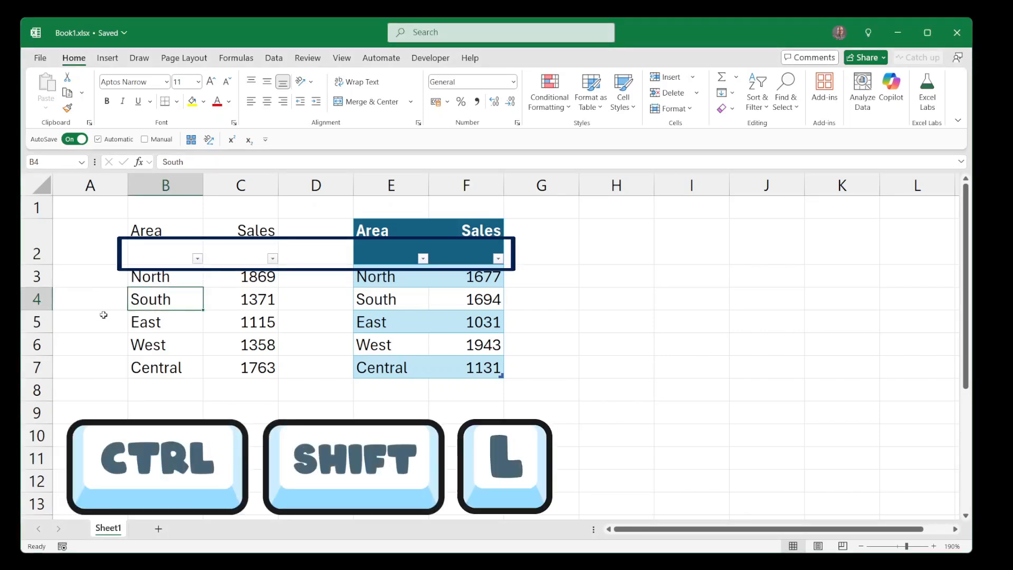
key(ctrl+shift+l)
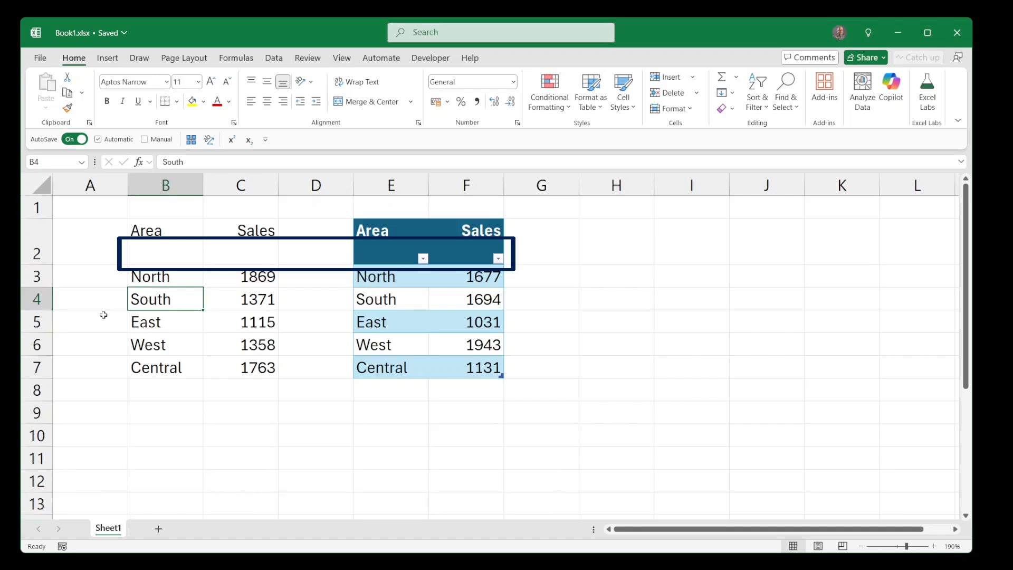
click(375, 277)
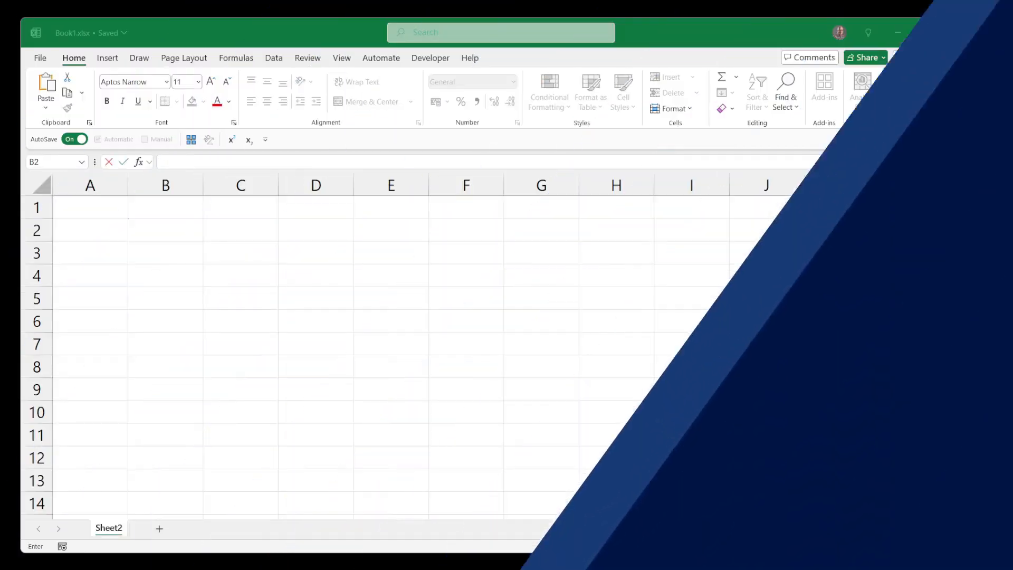
Enter line-broken text in B2 and a wrapped CHAR(10) formula in B4
text(This)
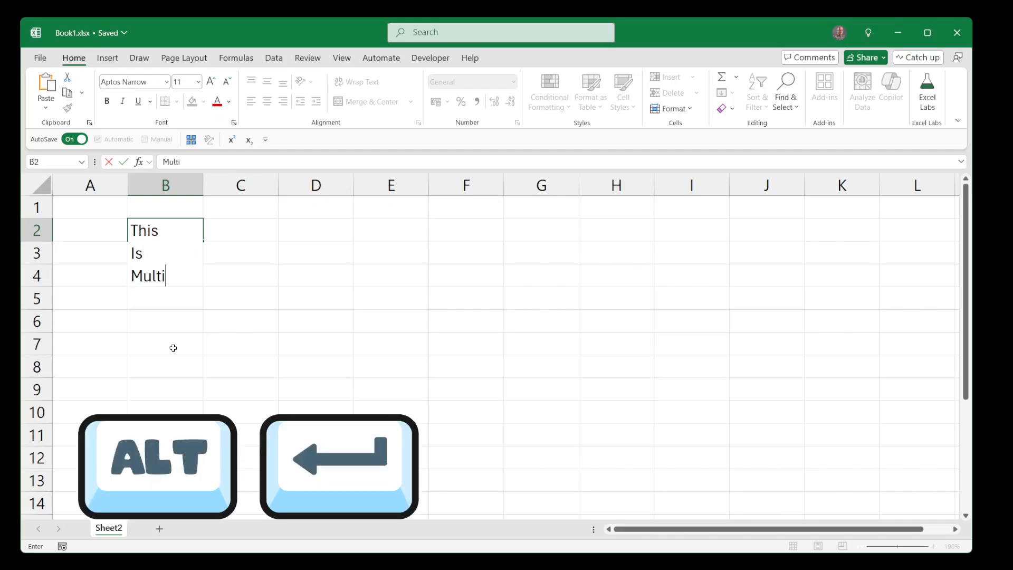
key(alt+enter)
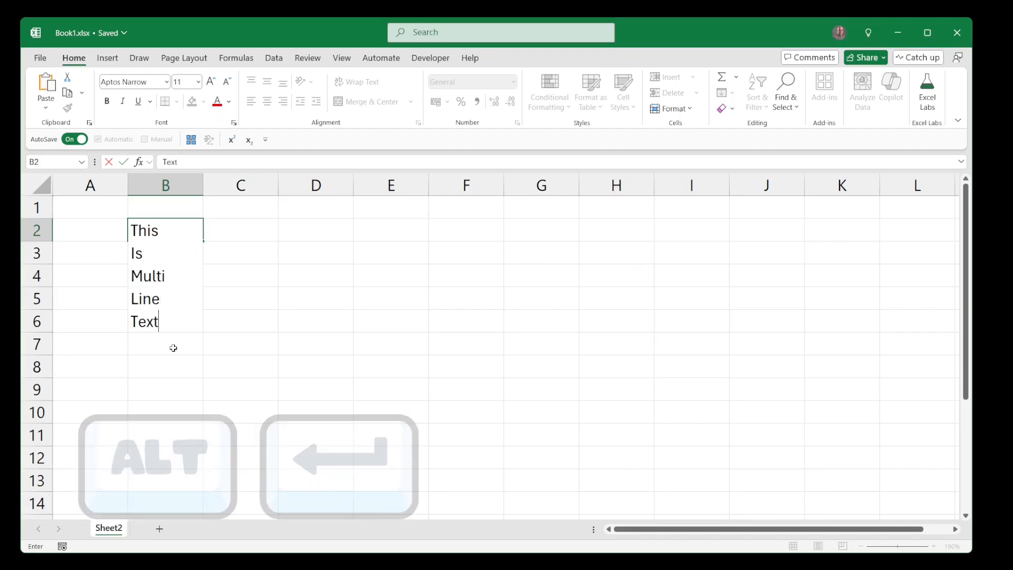
text(="This"&char(10)&")
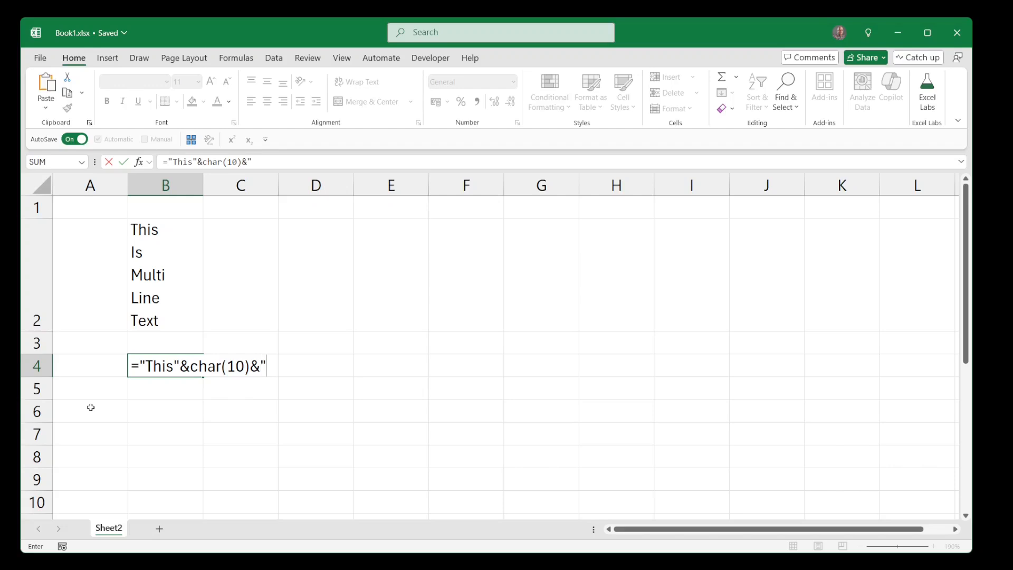
text(Is"&char(10)&")
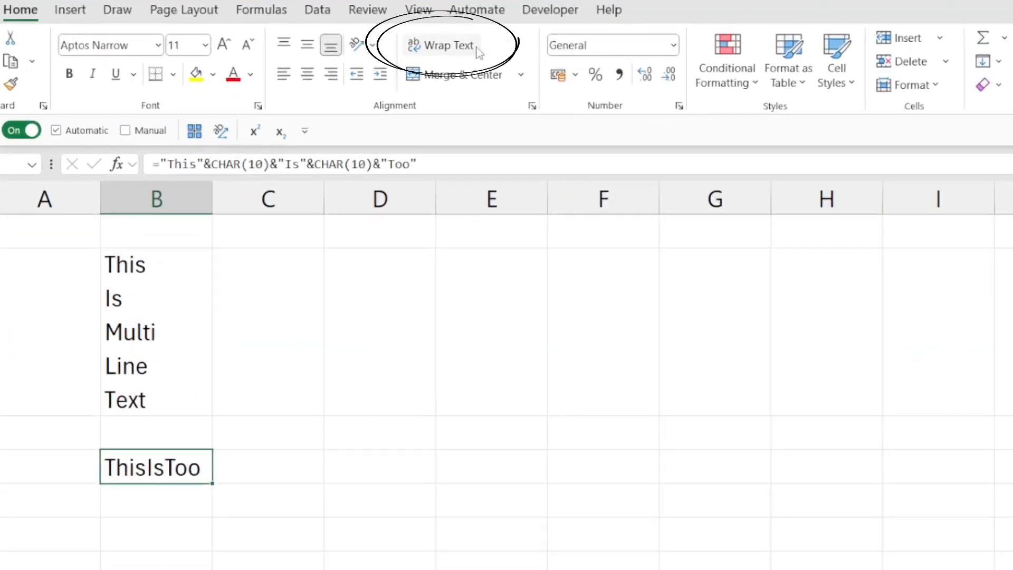
click(442, 46)
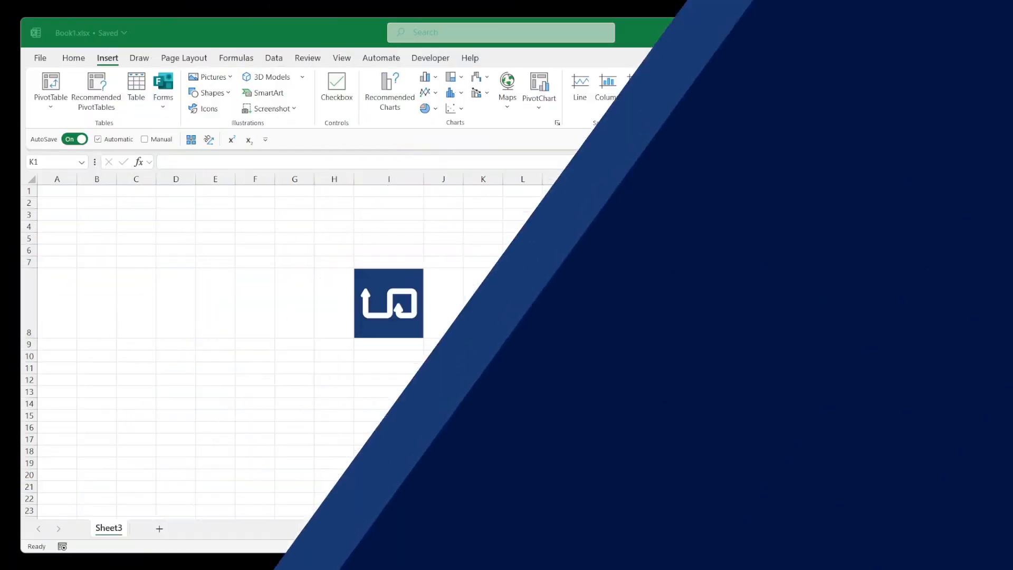
click(483, 179)
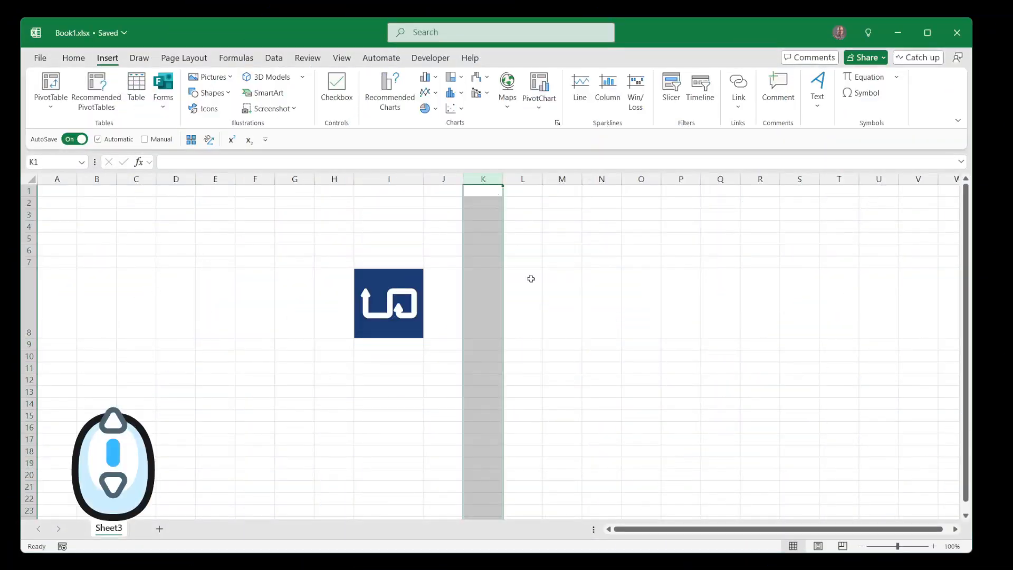
scroll(down, 3)
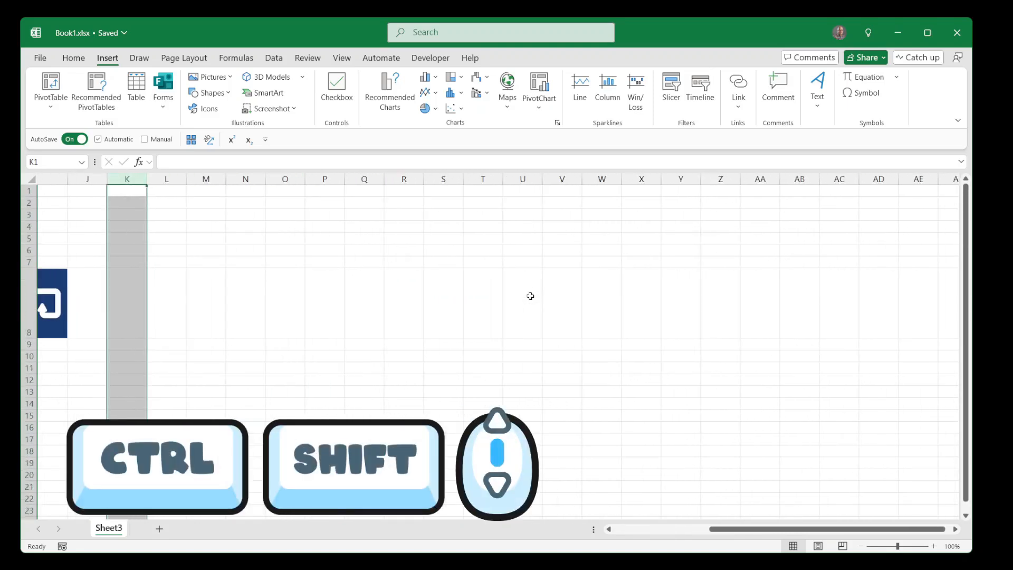
scroll(left, 3)
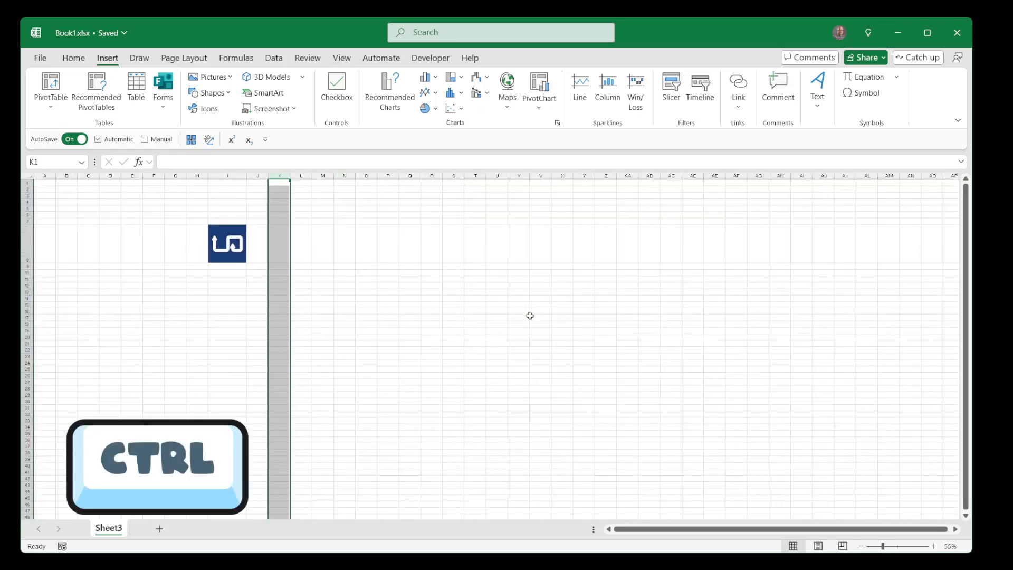
scroll(up, 3)
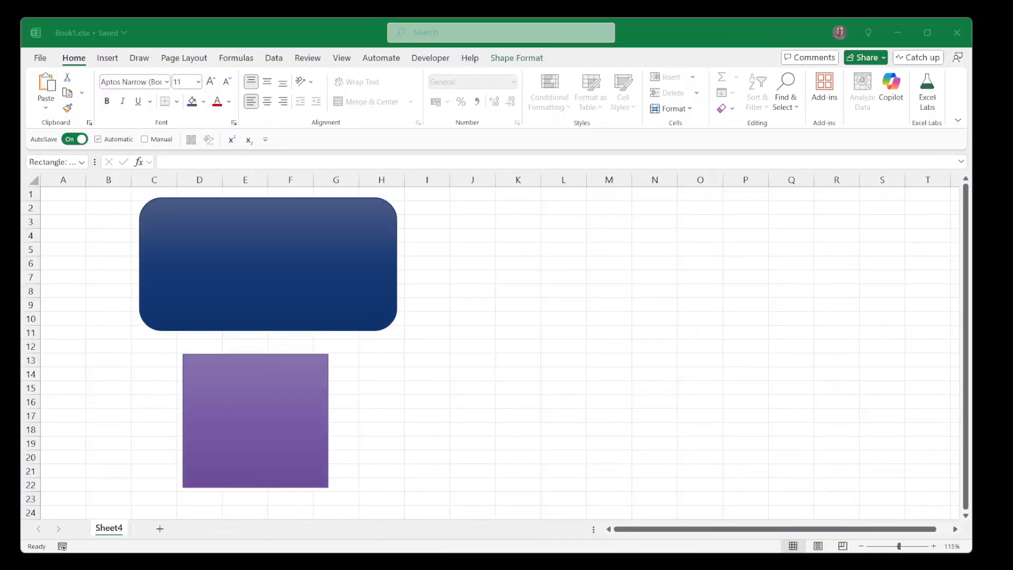
Enable Snap to Grid for the dark blue rounded rectangle under Shape Format > Align
click(268, 265)
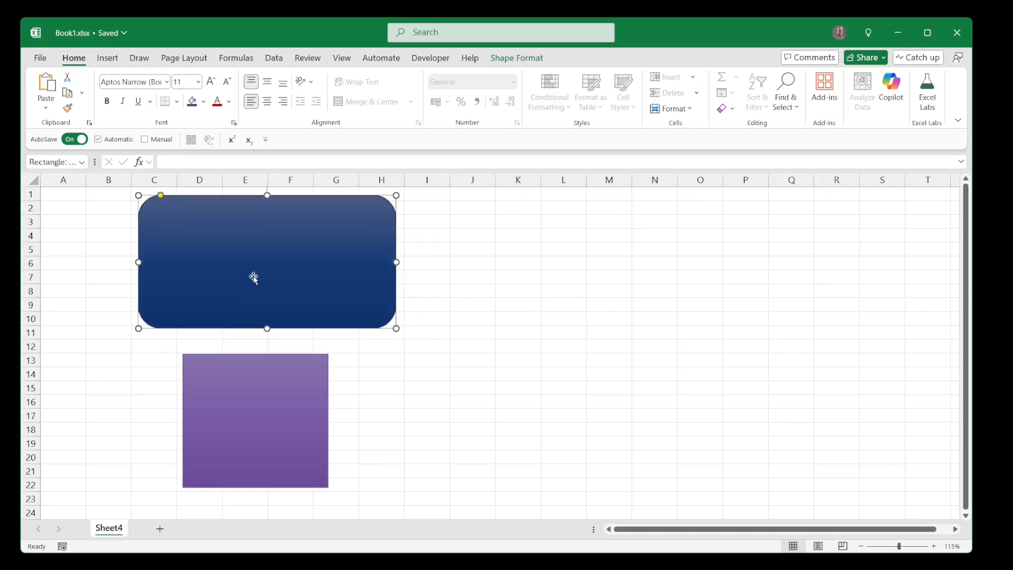
key(alt)
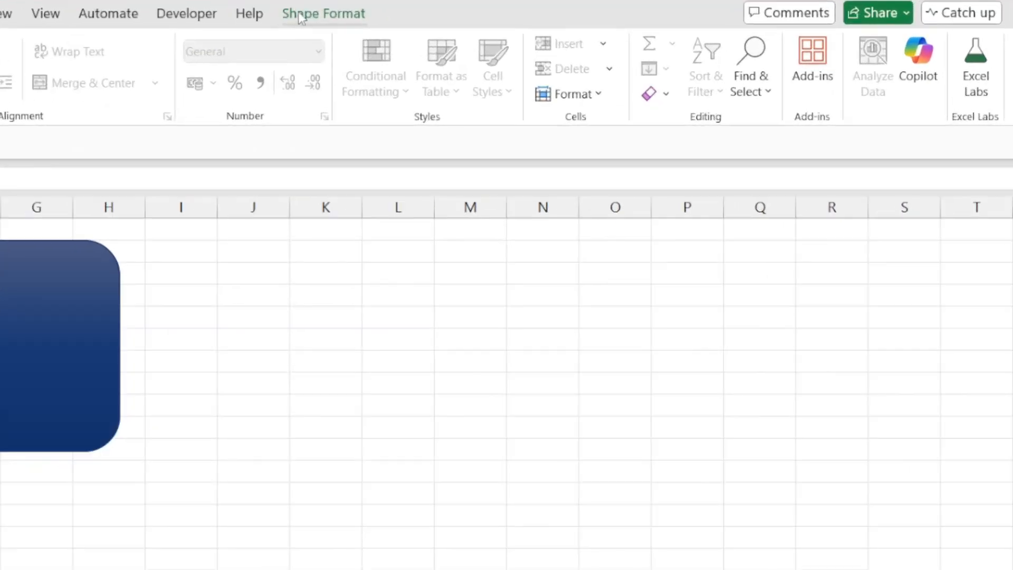
click(323, 12)
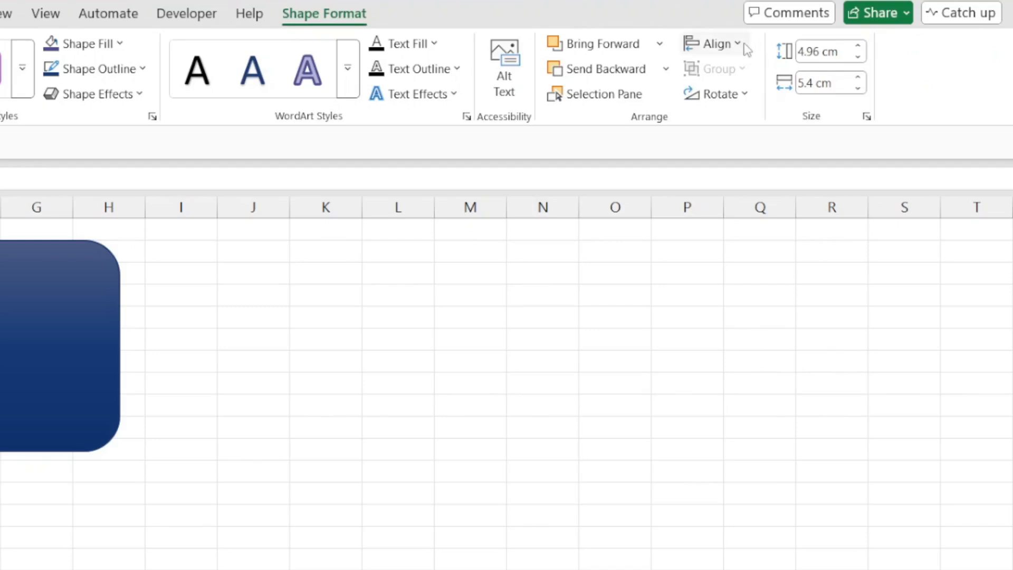
click(711, 43)
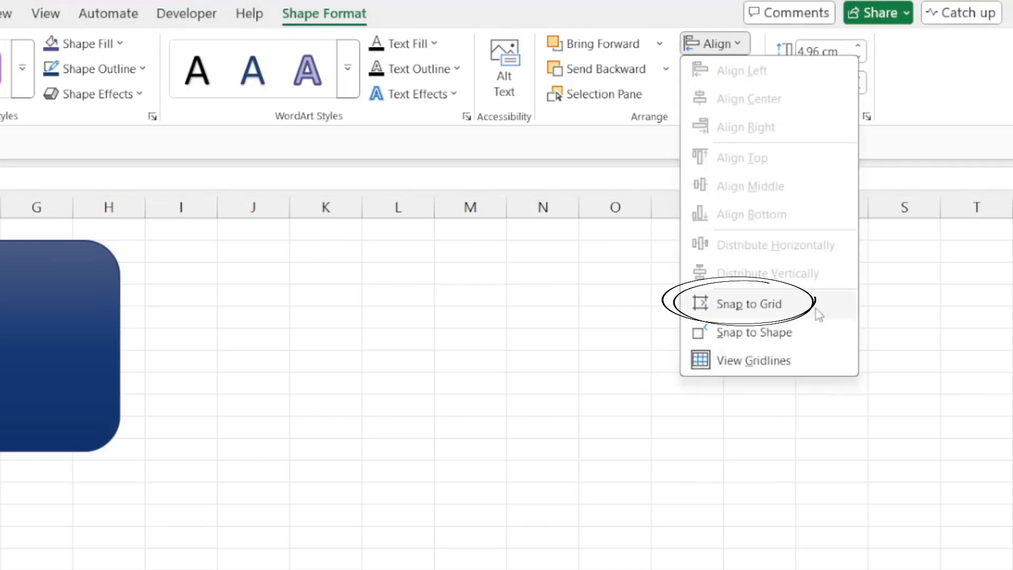
click(745, 304)
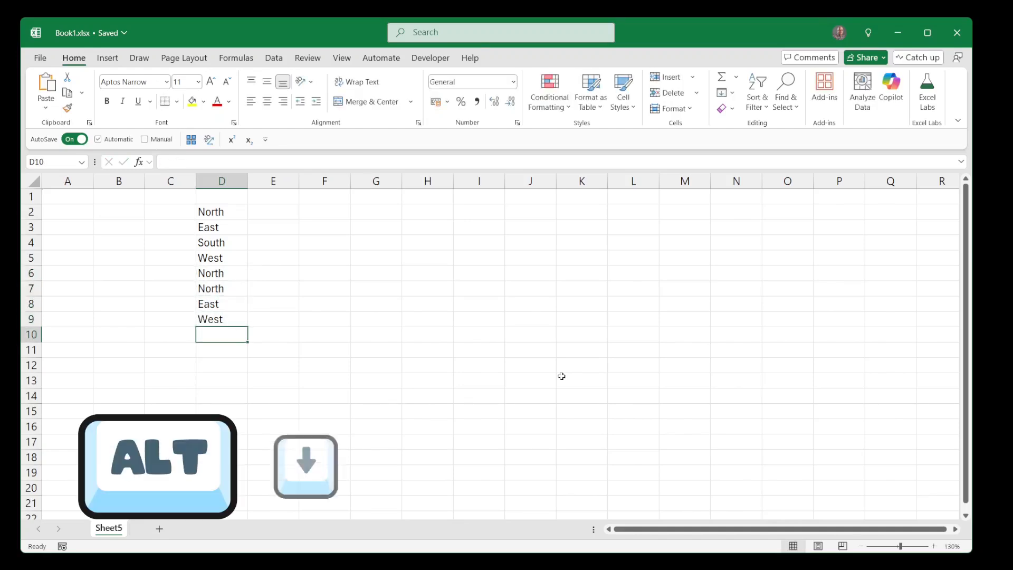
Show the pick list of column D's existing region names in D10
key(alt+down)
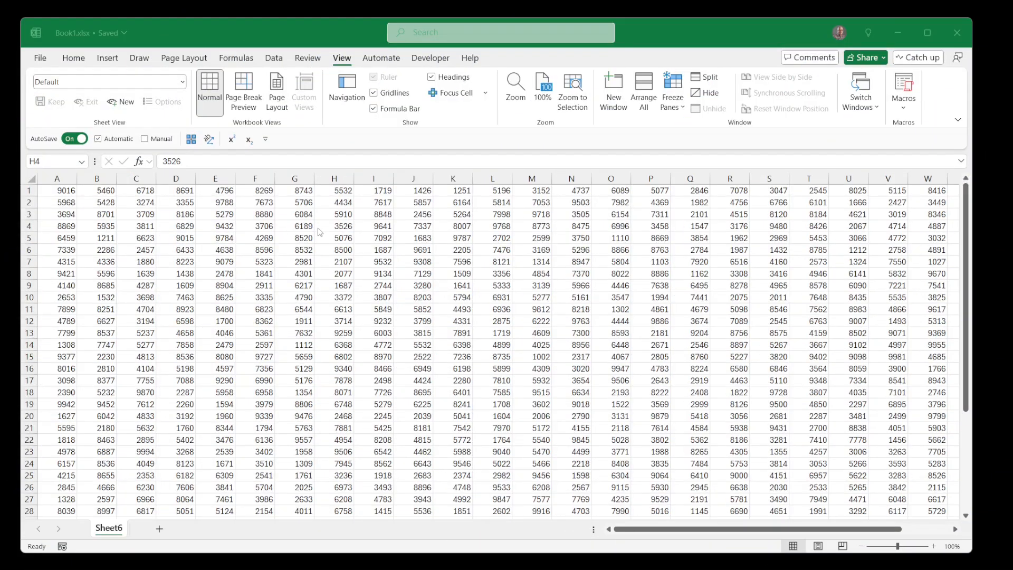
Enable Focus Cell highlighting on the number grid and pick a new highlight colour
click(294, 308)
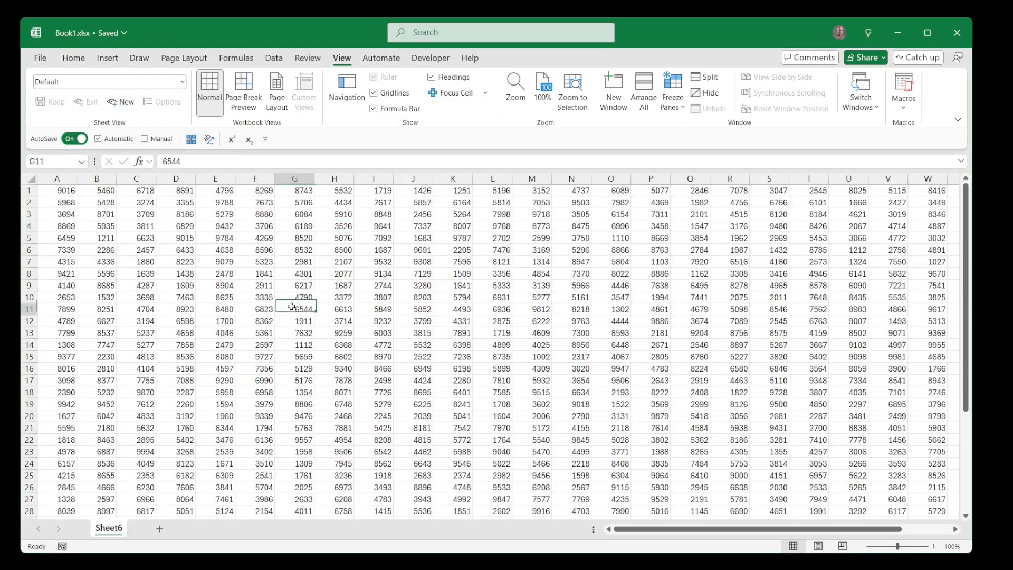
click(373, 262)
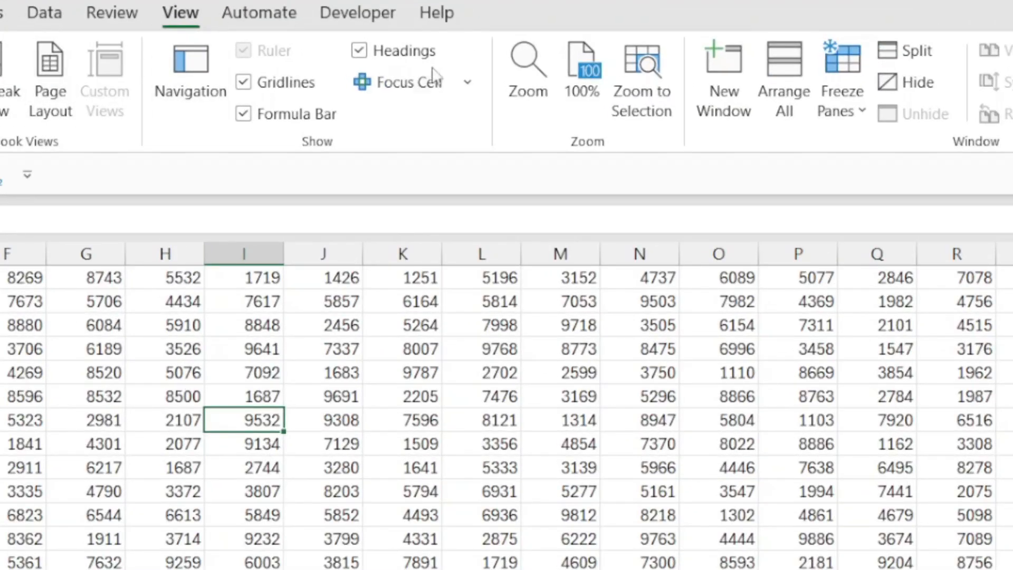
click(466, 81)
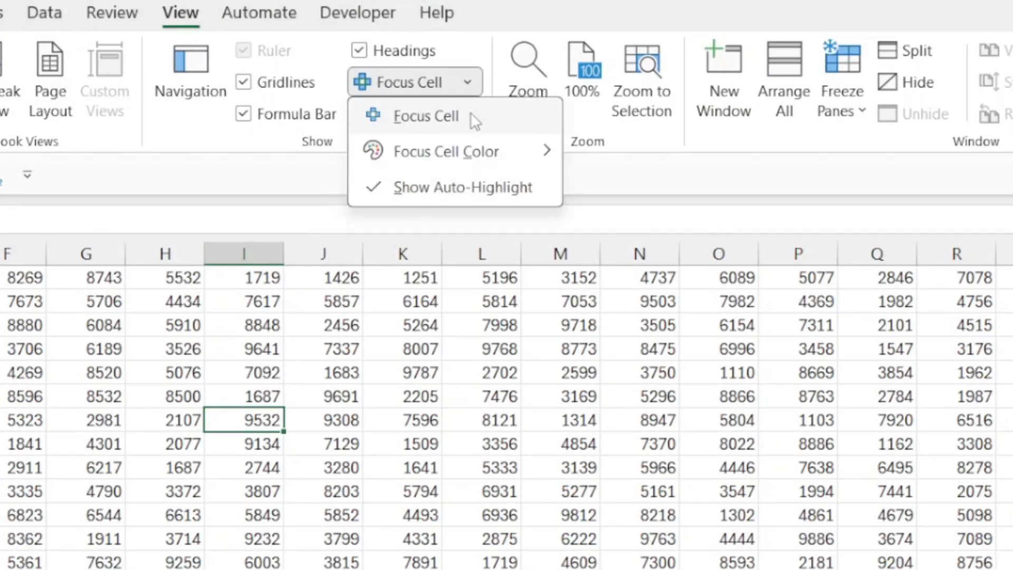
click(425, 116)
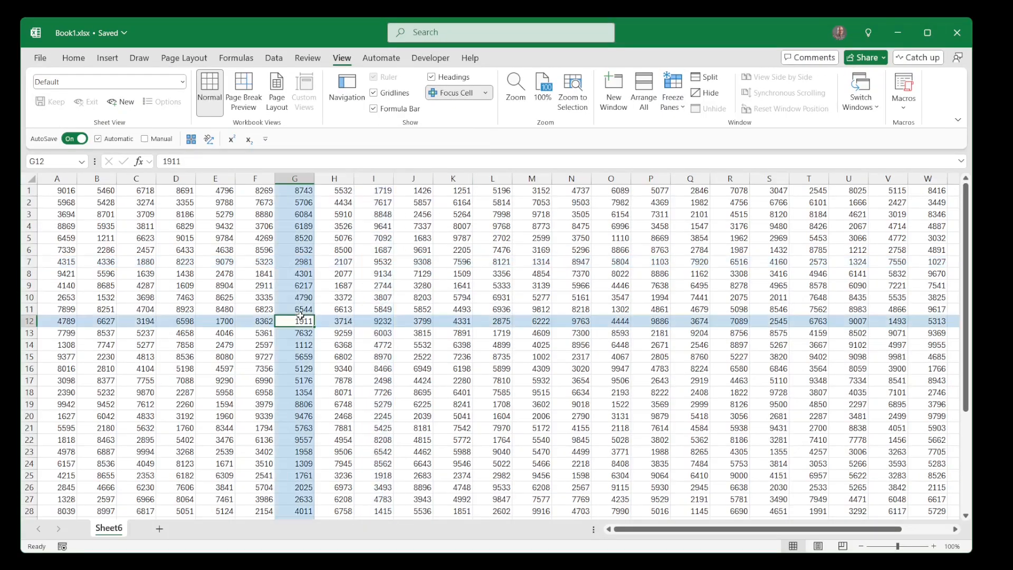
click(452, 273)
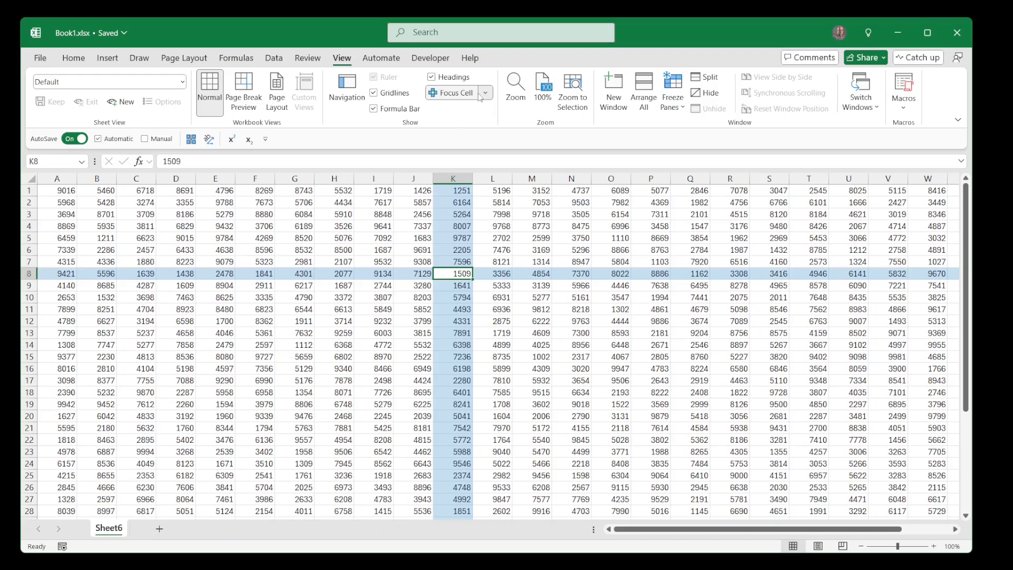
click(486, 92)
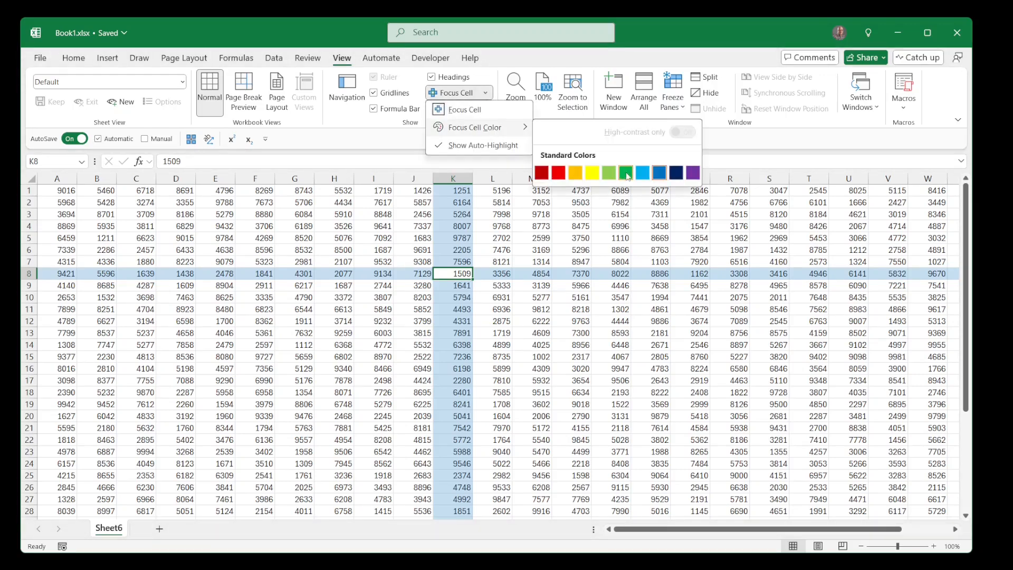
click(625, 172)
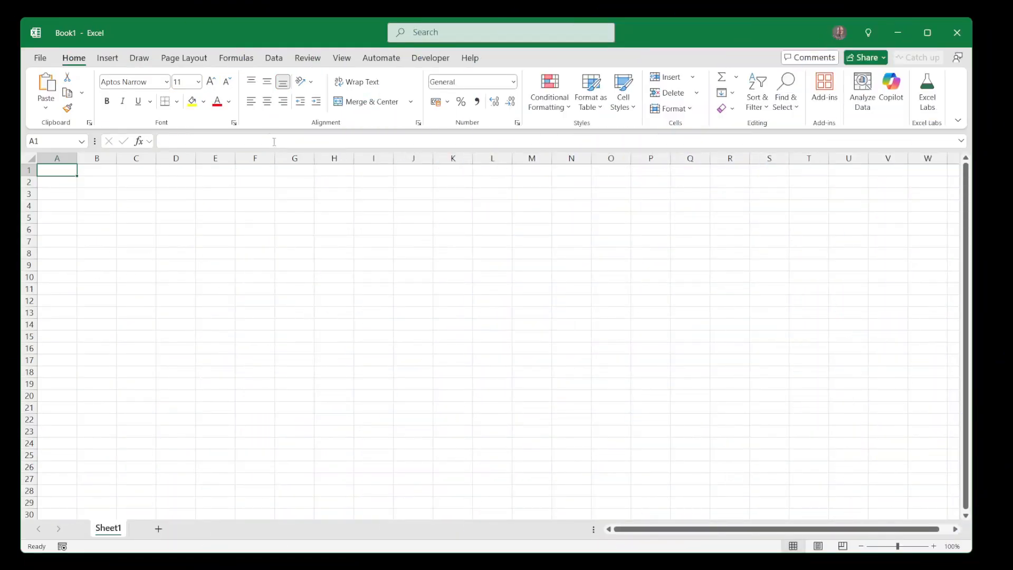
Add Automatic Calculation and Manual Calculation to the Quick Access Toolbar
right_click(326, 90)
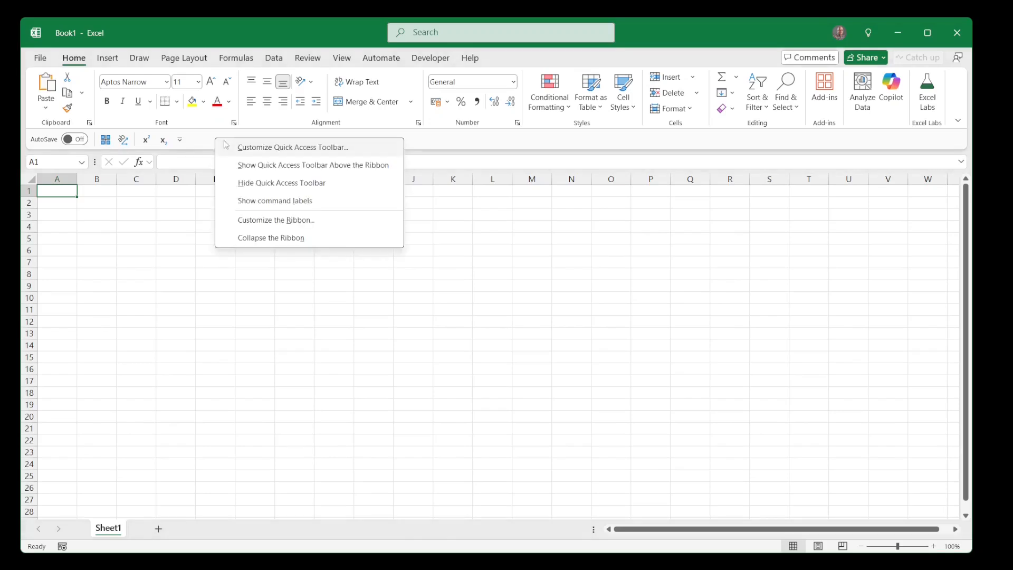
click(291, 147)
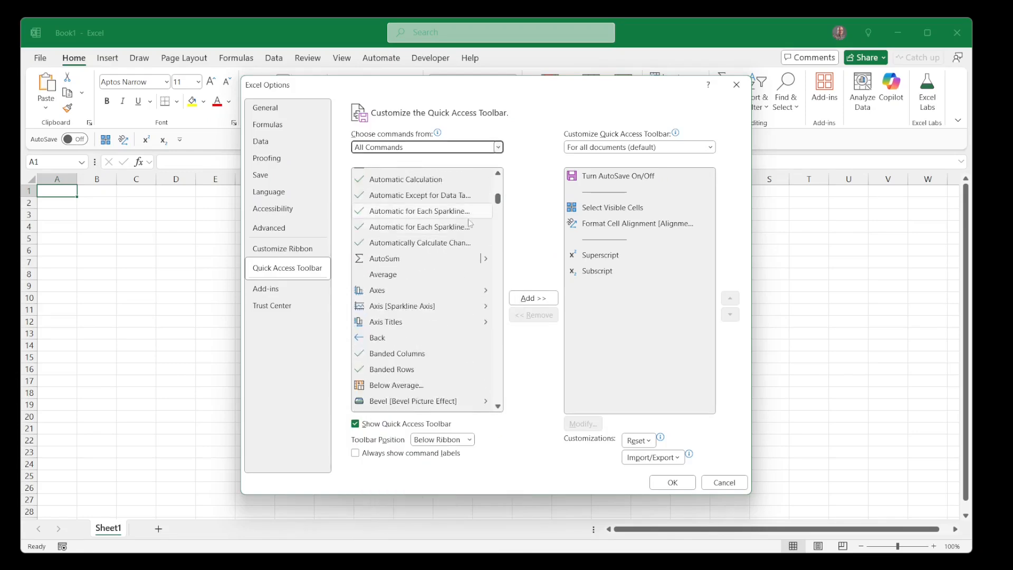
click(532, 298)
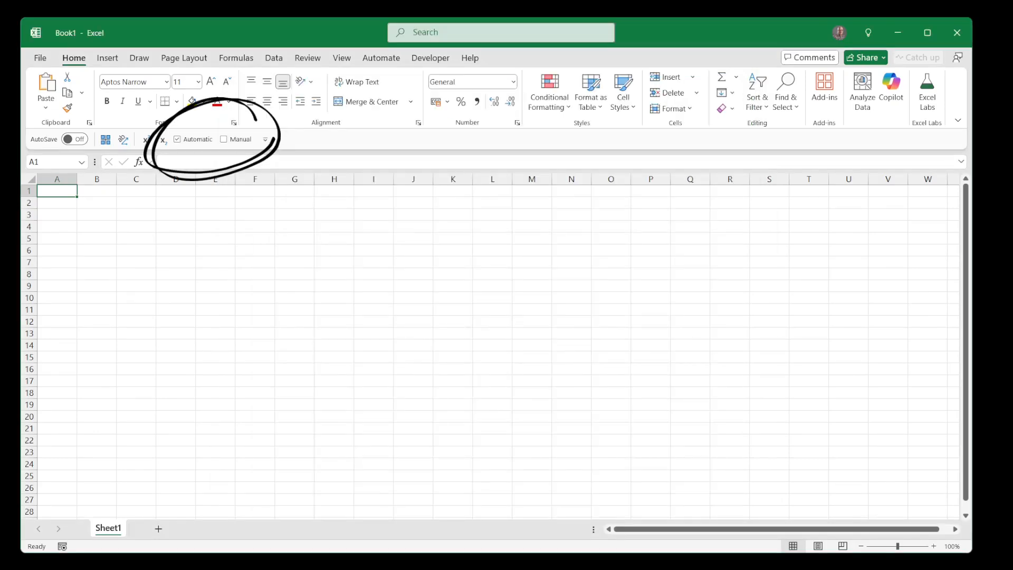
click(837, 90)
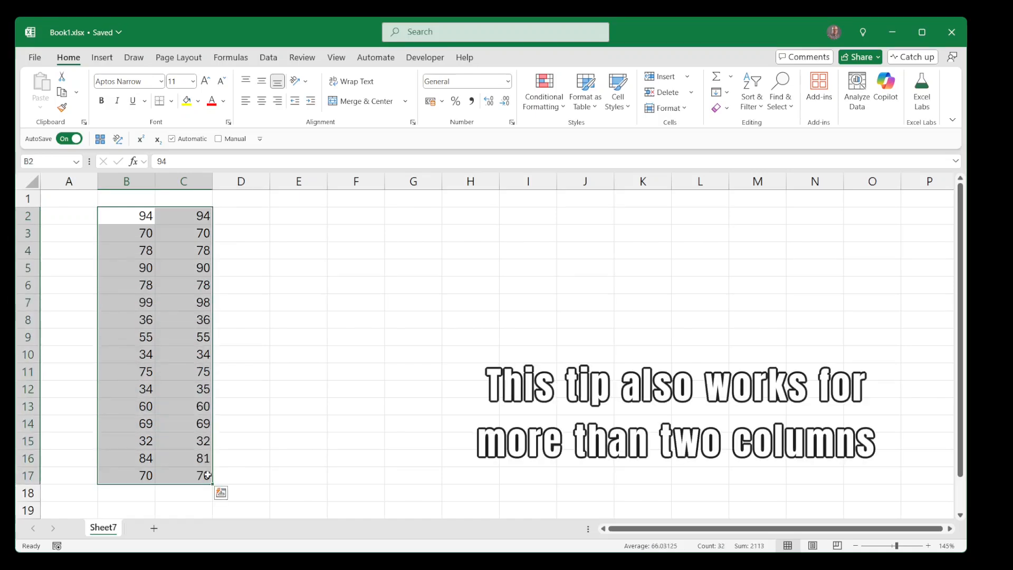
Select the mismatched column C values in rows 7, 12 and 16 via Go To Special's Row differences
click(779, 90)
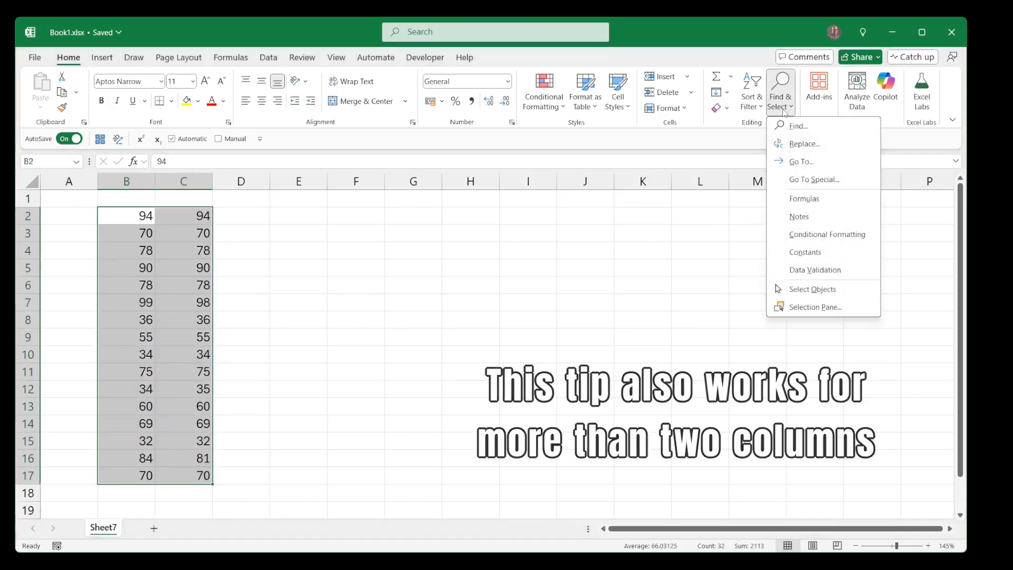
click(815, 179)
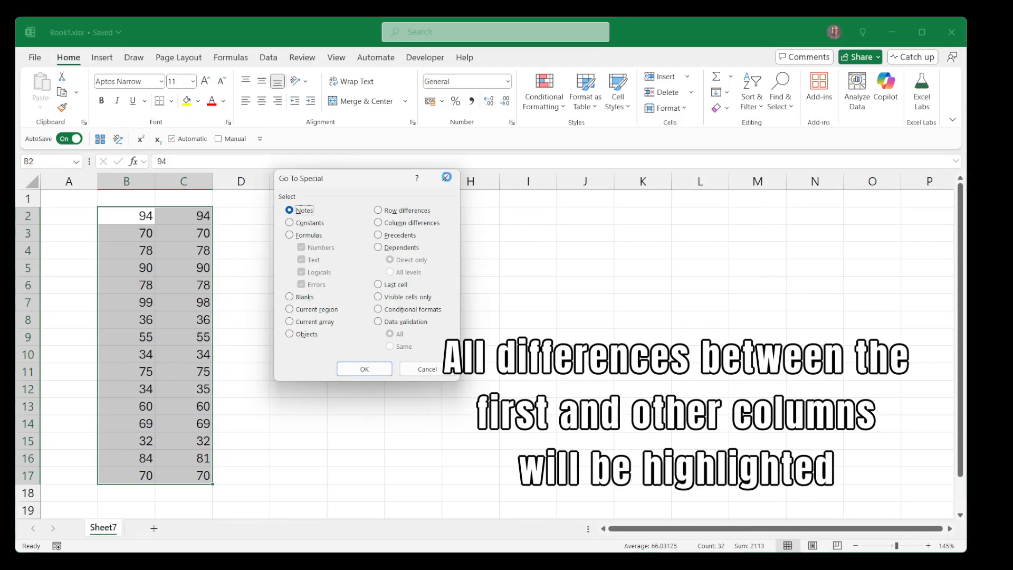
key(f5)
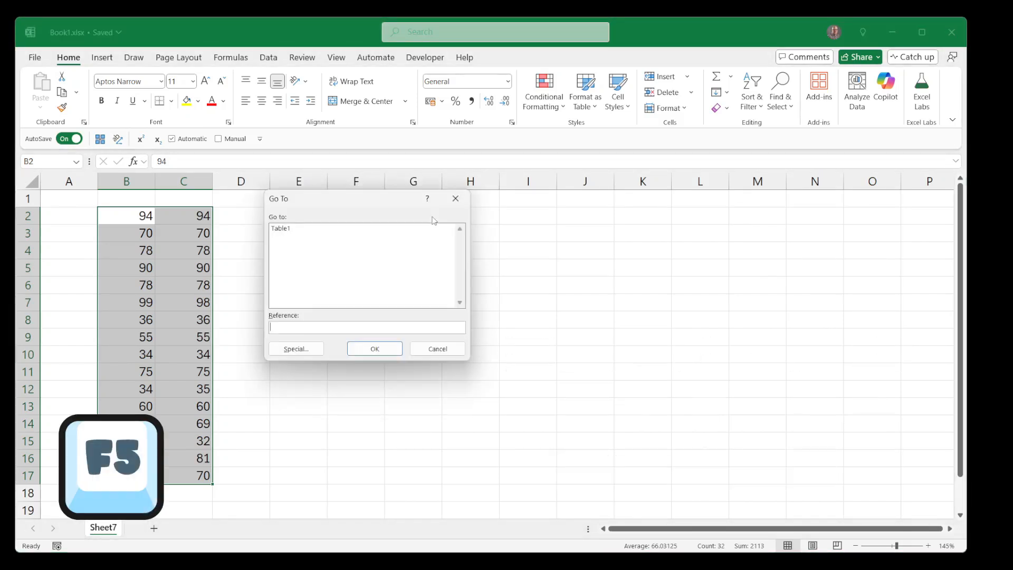
click(295, 348)
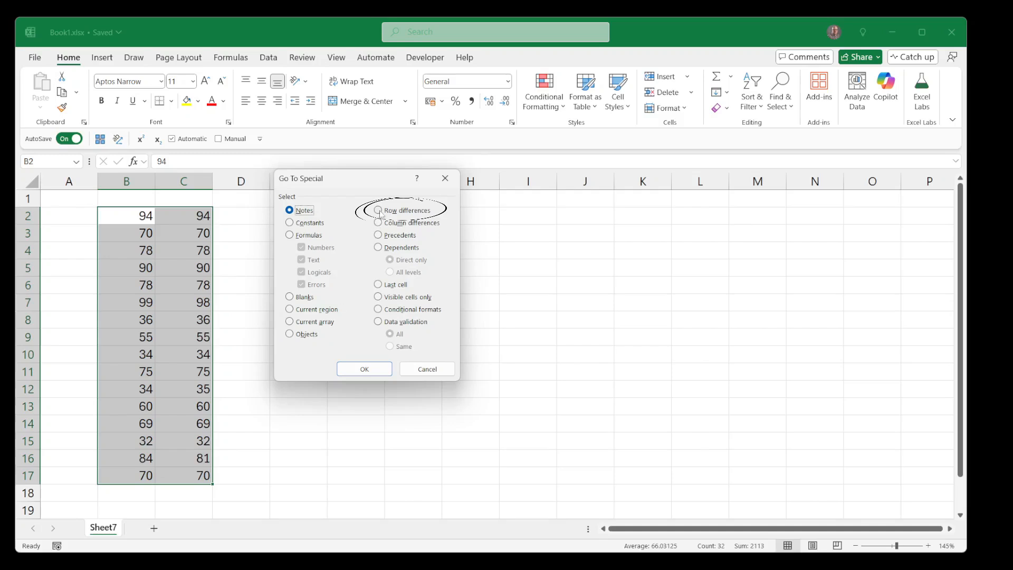
click(364, 368)
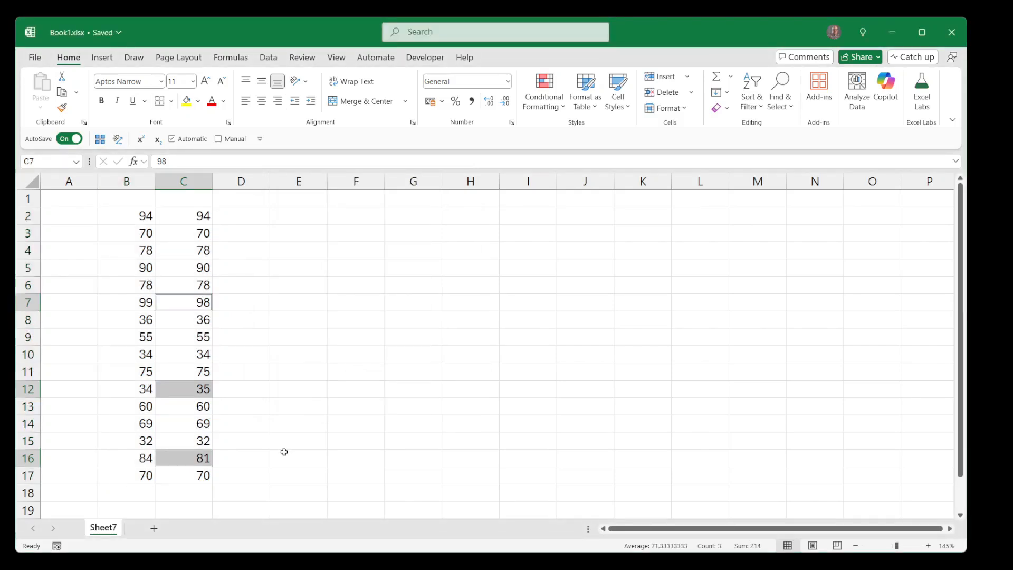
mouse_move(250, 507)
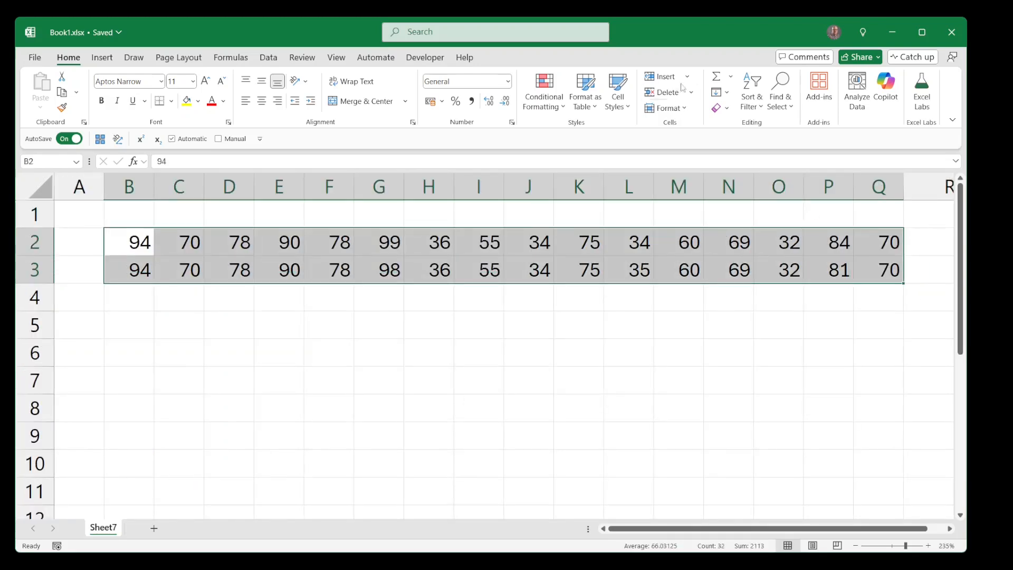
click(379, 223)
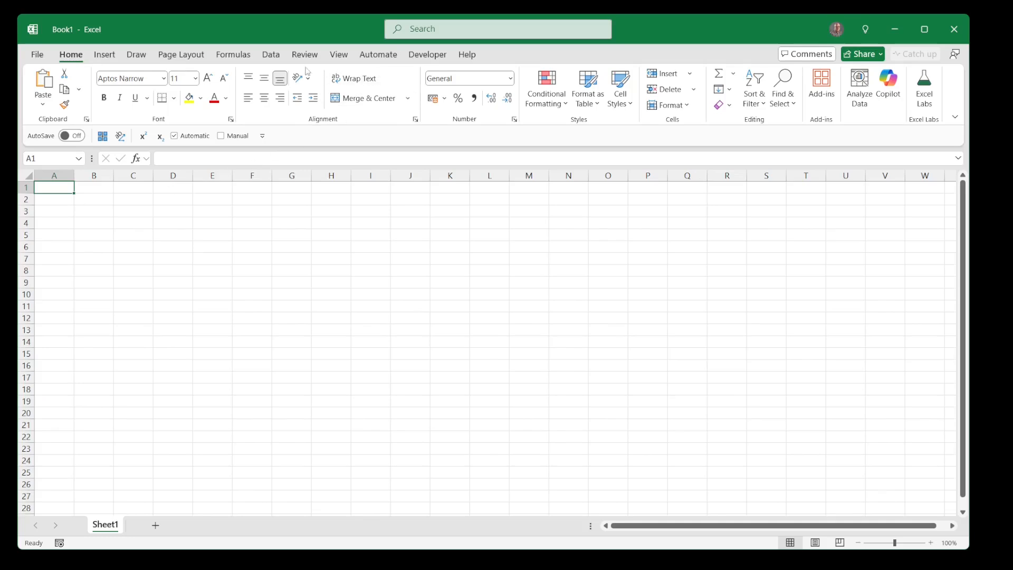
Apply the UO - Generic Gradient theme colour palette to the blank workbook
click(81, 73)
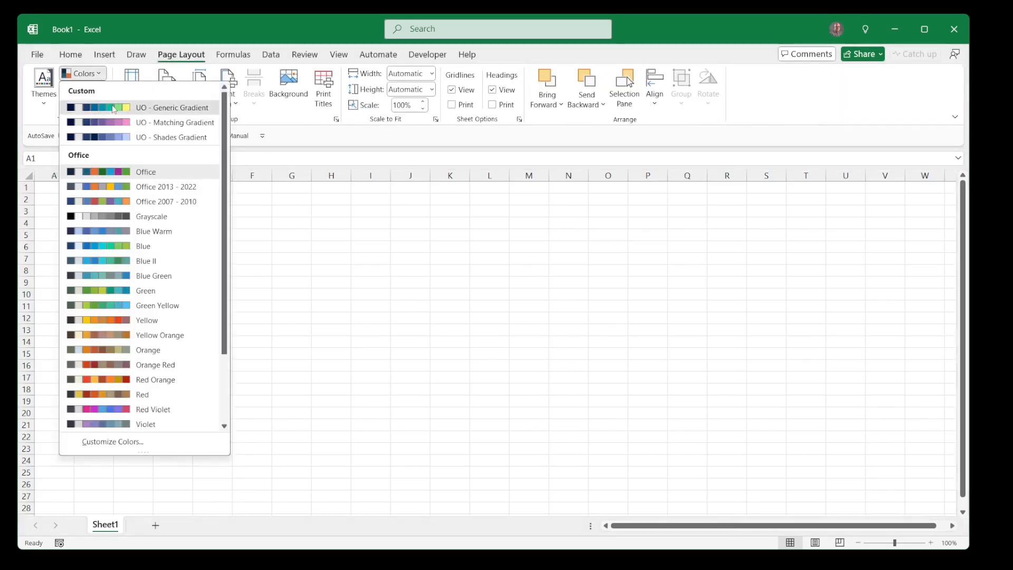
click(81, 90)
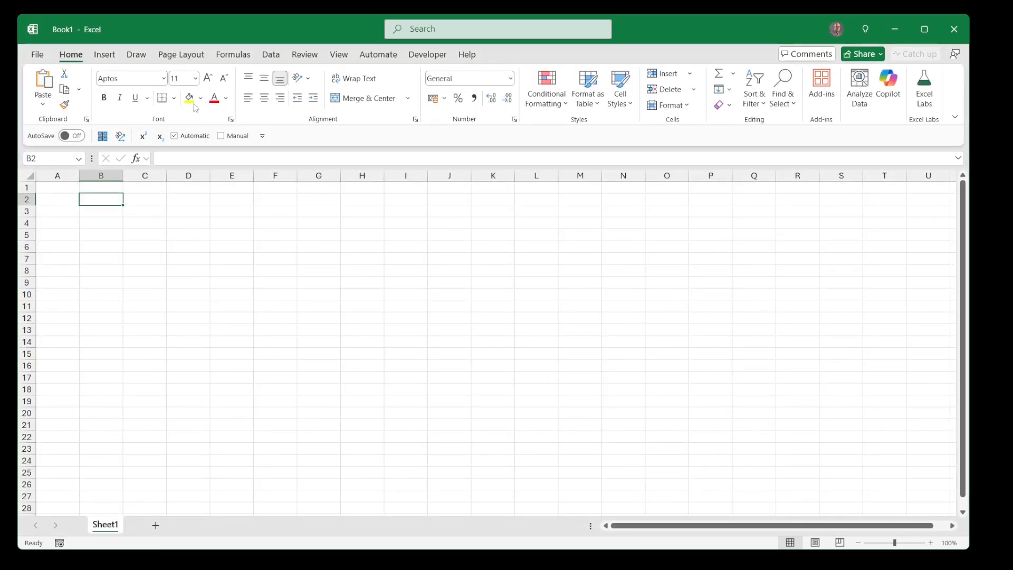
Fill B2 yellow and save it as a new cell style named Yellow
click(619, 89)
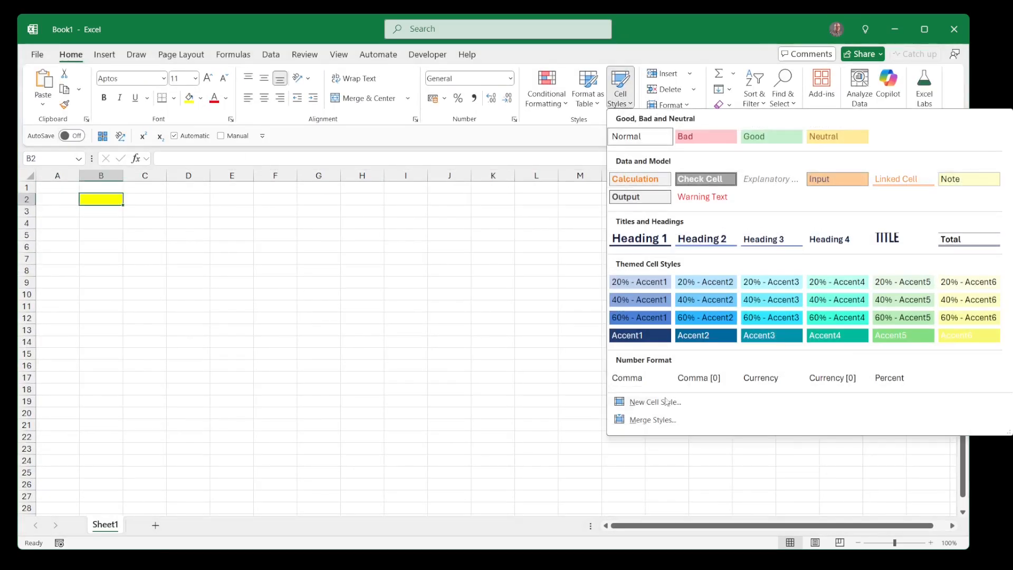
click(654, 401)
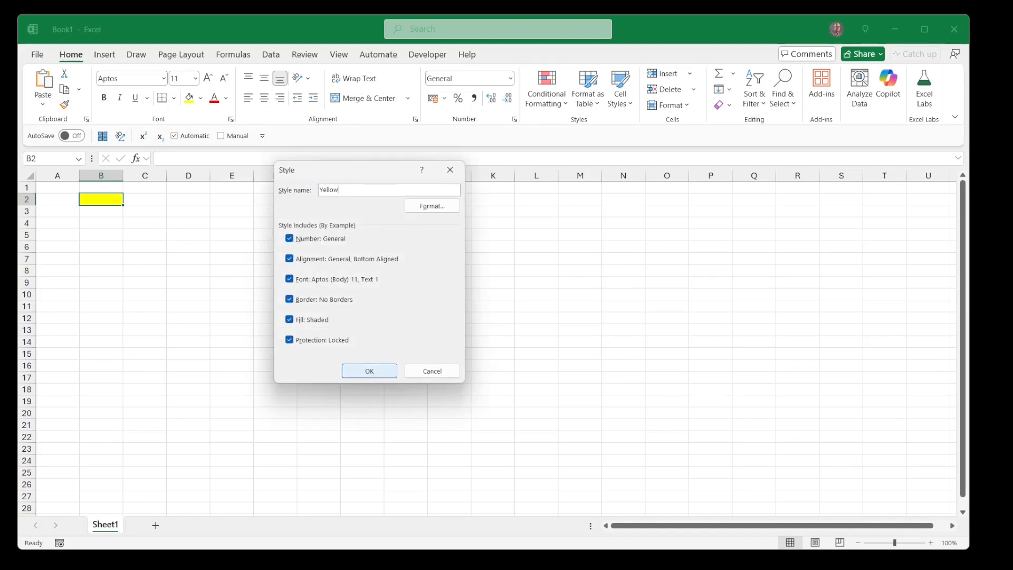
click(368, 370)
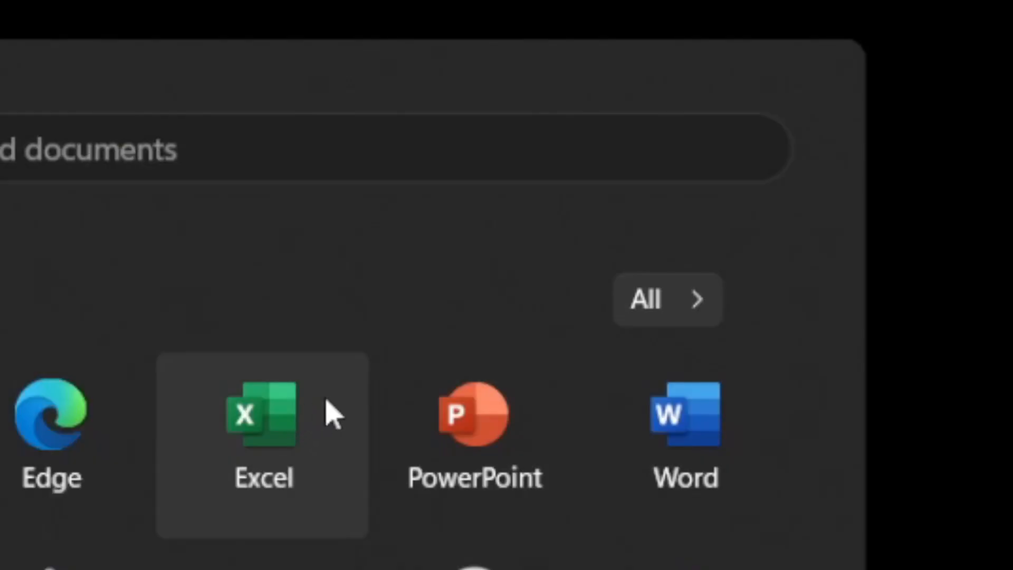
Launch Excel from the Start menu to get a workbook with Intro and Worksheet sheets
click(262, 414)
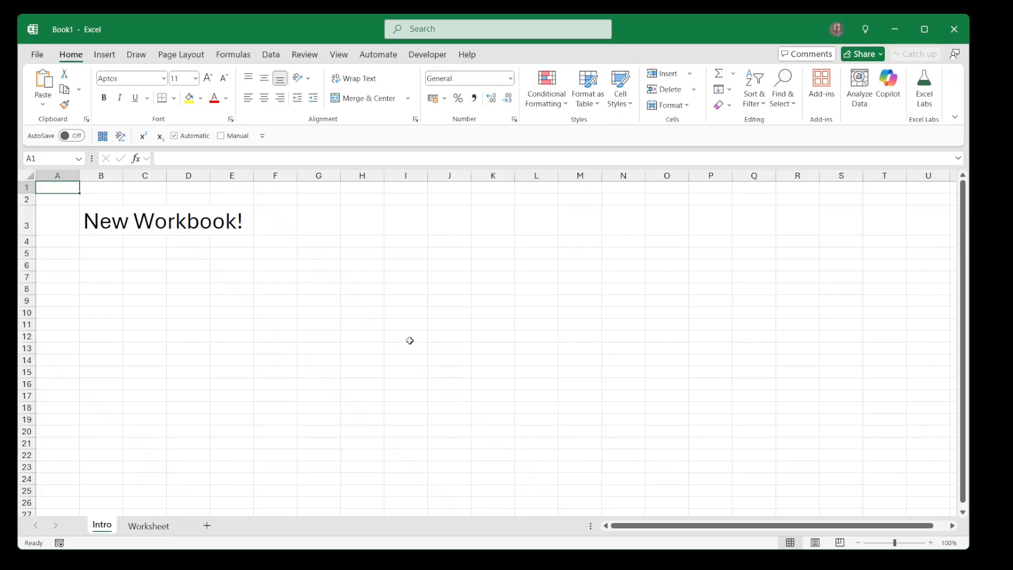